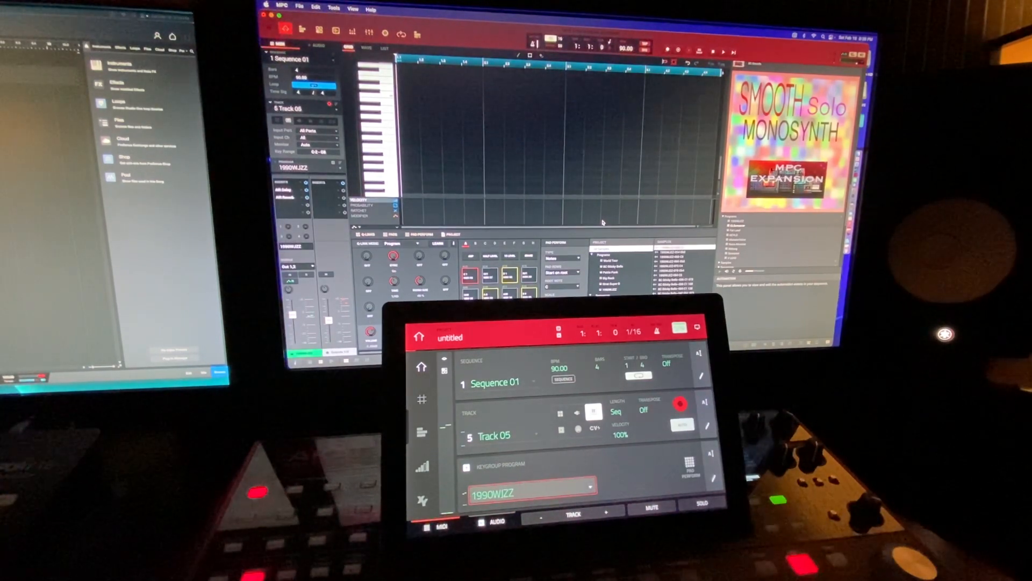
- Play the sequence to audition 1990WJZZ, then CLScreamer on Track 05
click(722, 52)
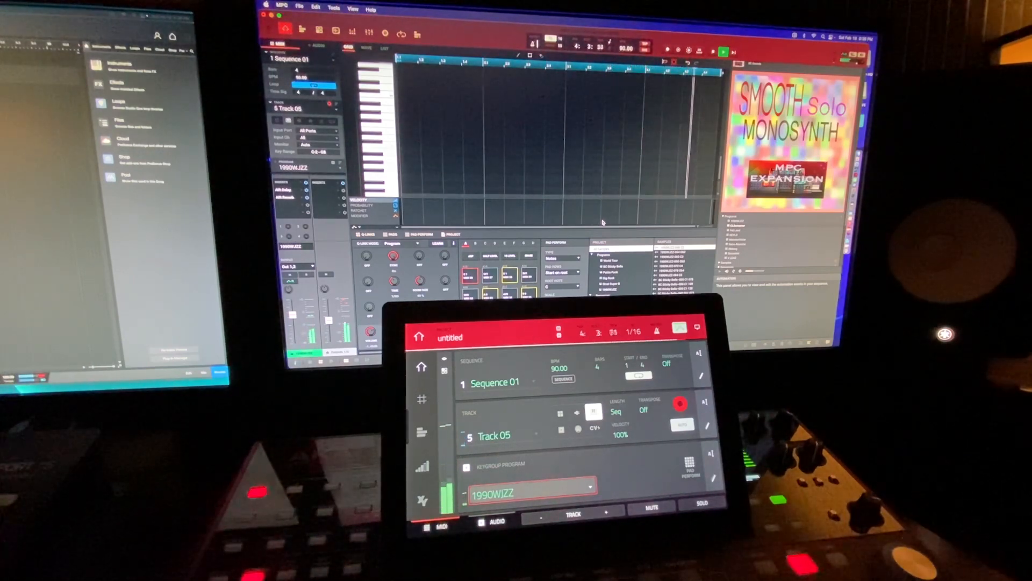
click(722, 51)
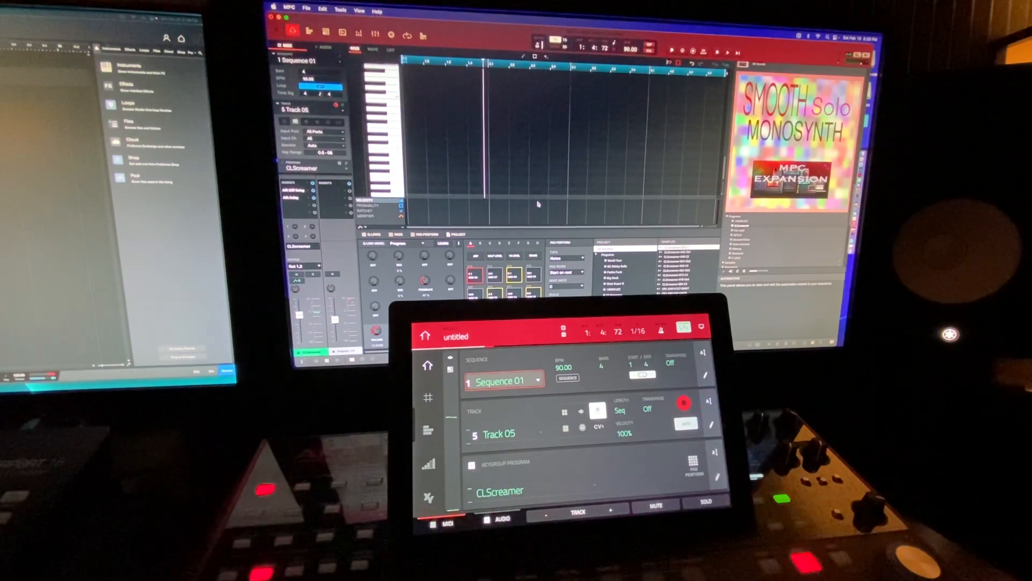
click(728, 52)
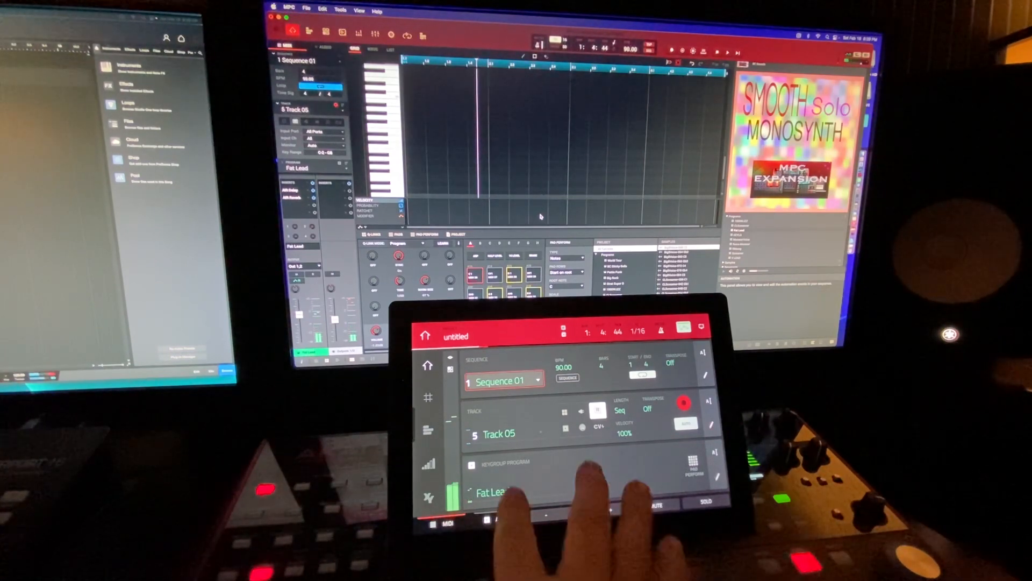
- Choose Fat Lead in Track 05's Keygroup Program field
click(514, 491)
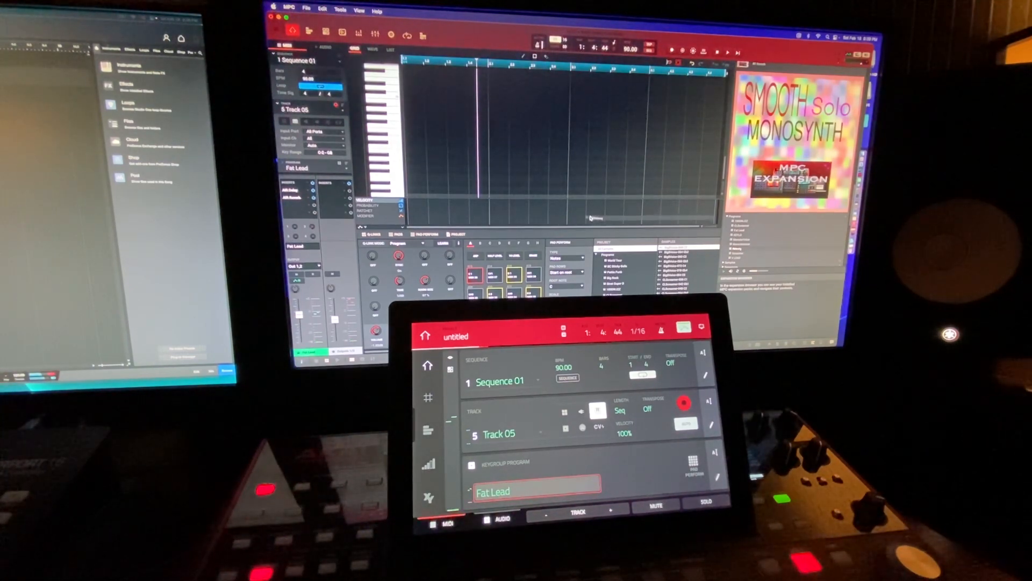
- Switch Track 05's keygroup program to V LEAD from the program field
text(RMewg)
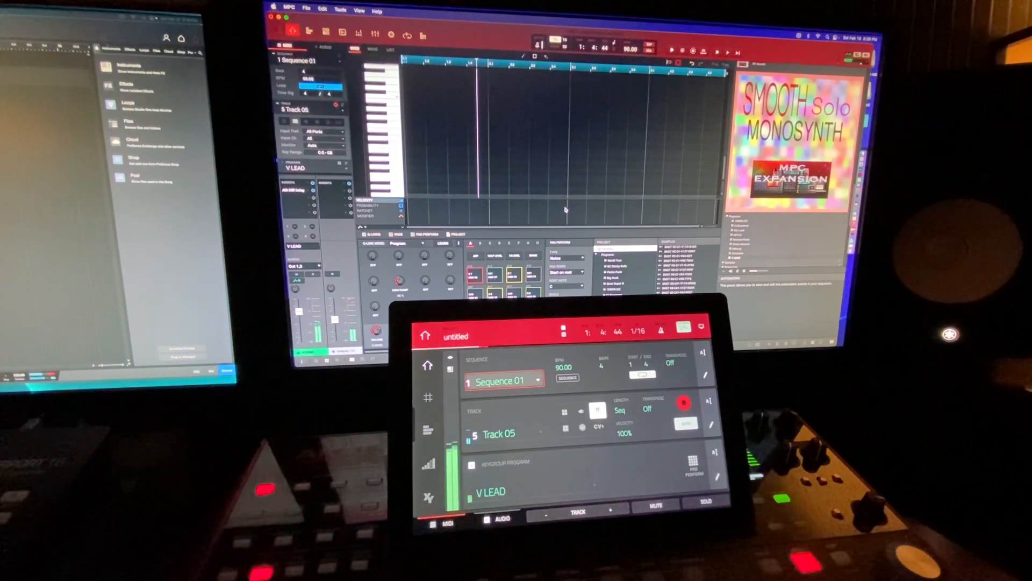
click(535, 492)
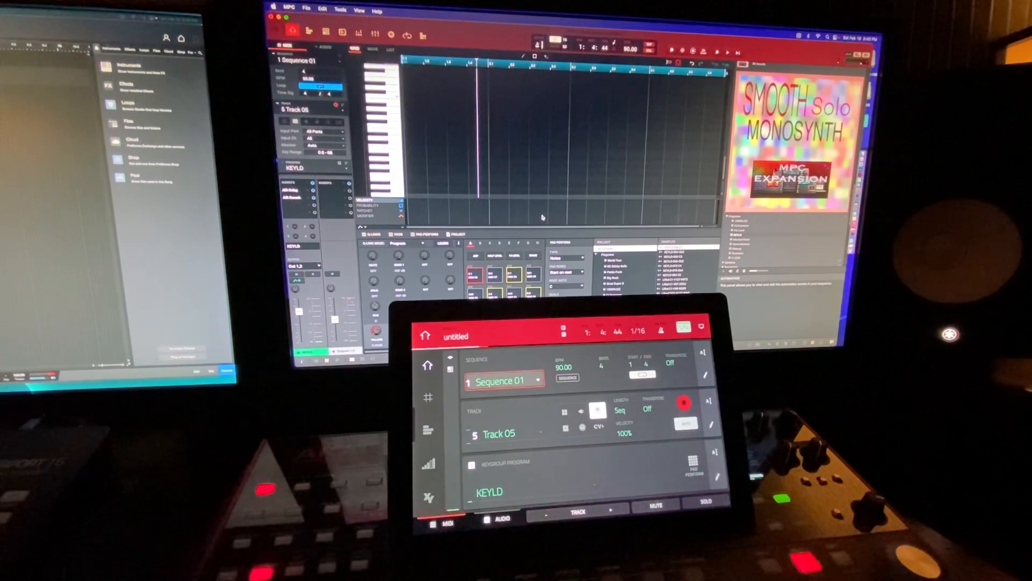
- Play the sequence to audition the KEYLD keygroup program on Track 05
click(728, 51)
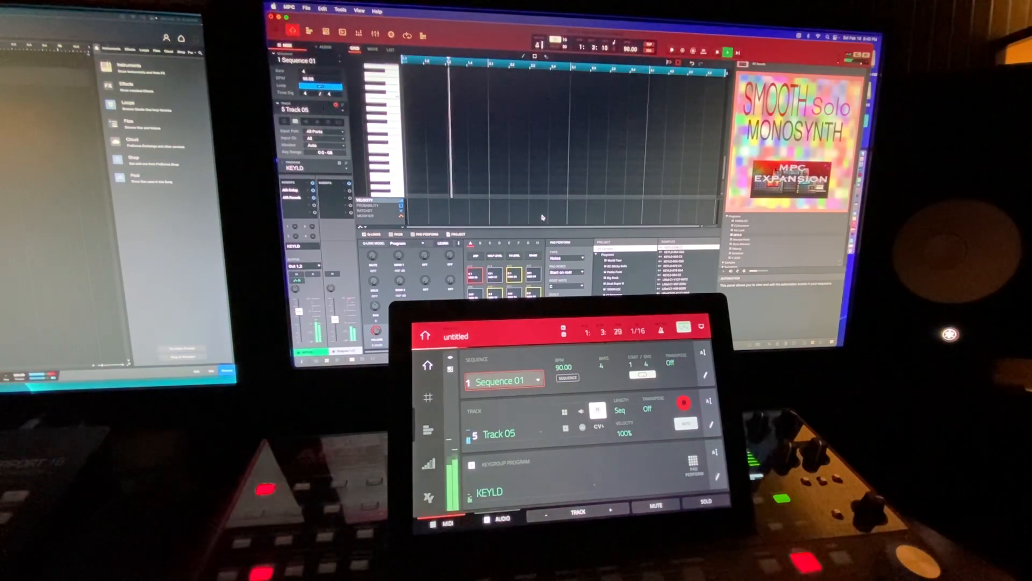